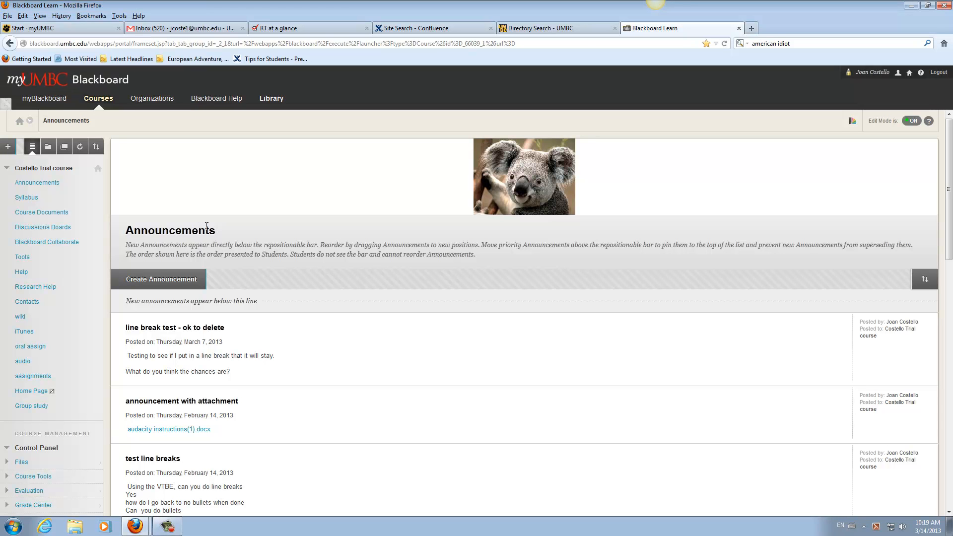
{"action": "mouse_move", "coordinate": [299, 236]}
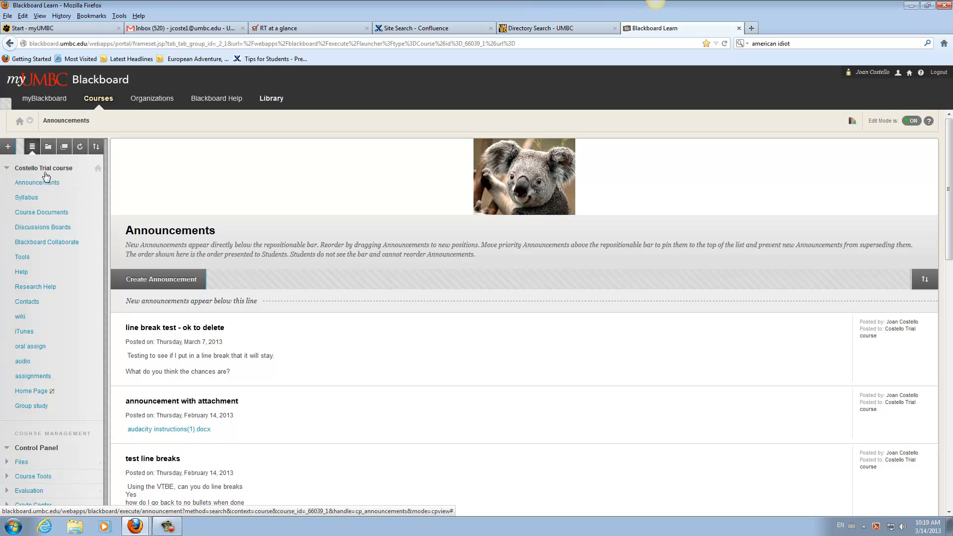
{"action": "mouse_move", "coordinate": [21, 175]}
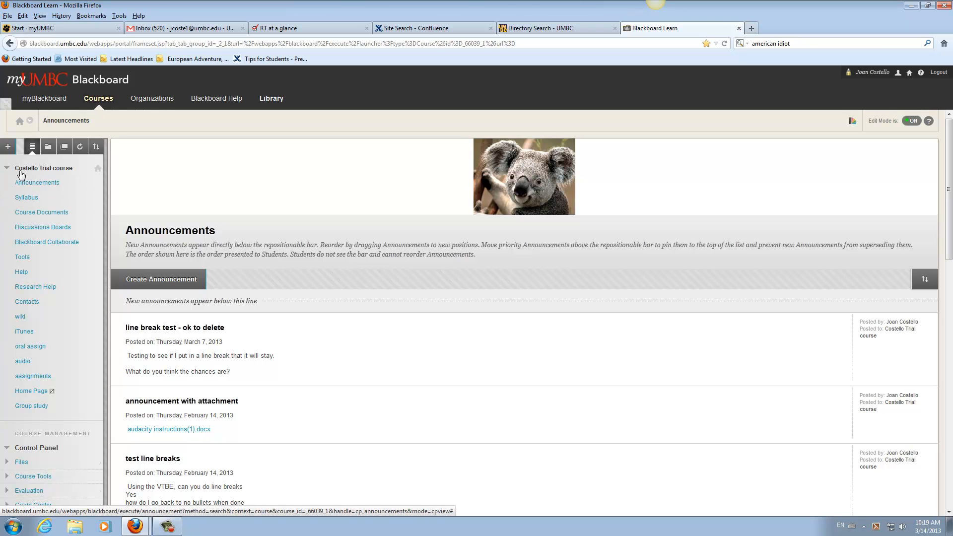
{"action": "mouse_move", "coordinate": [31, 407]}
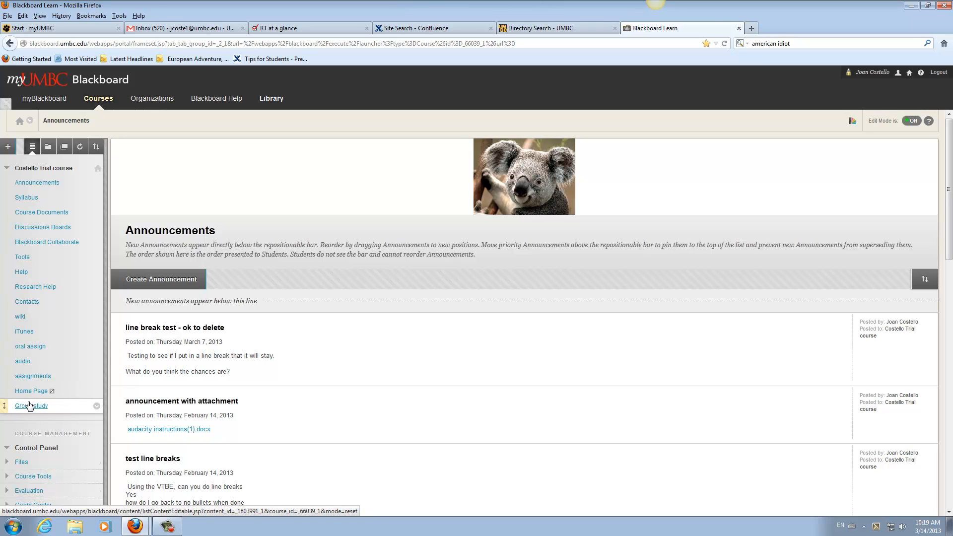
Step: Go to the Group study area and reach the Blackboard Collaborate session list via Tools
{"action": "left_click", "coordinate": [8, 146]}
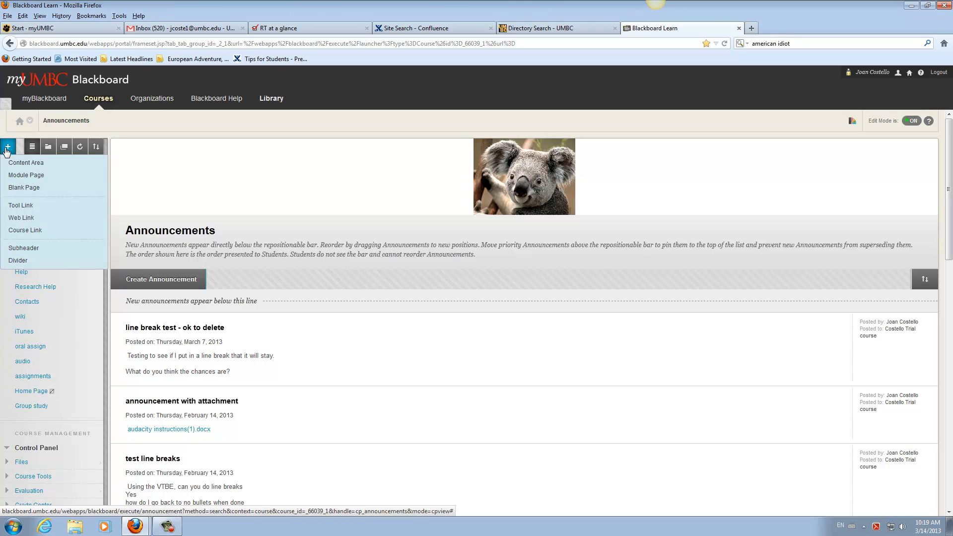
{"action": "left_click", "coordinate": [26, 162]}
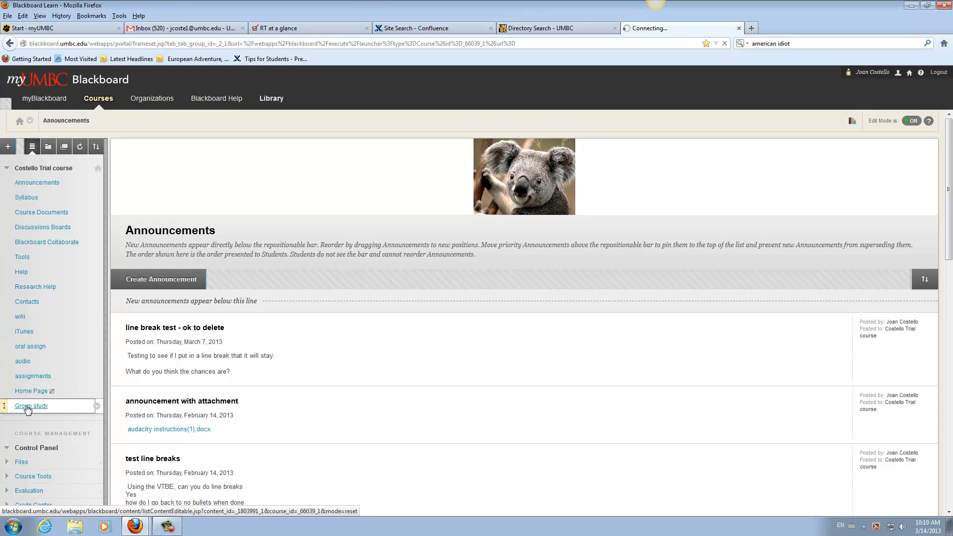
{"action": "left_click", "coordinate": [30, 406]}
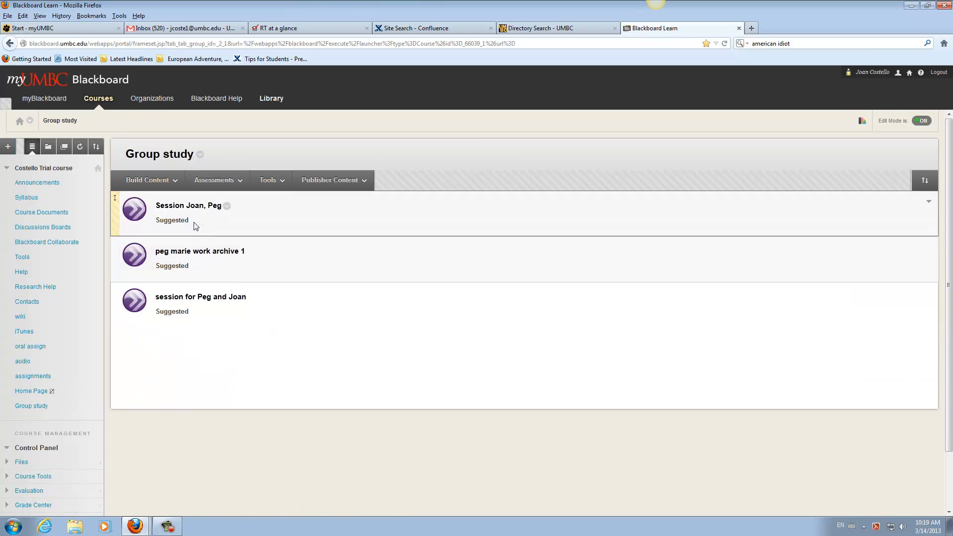
{"action": "left_click", "coordinate": [268, 180]}
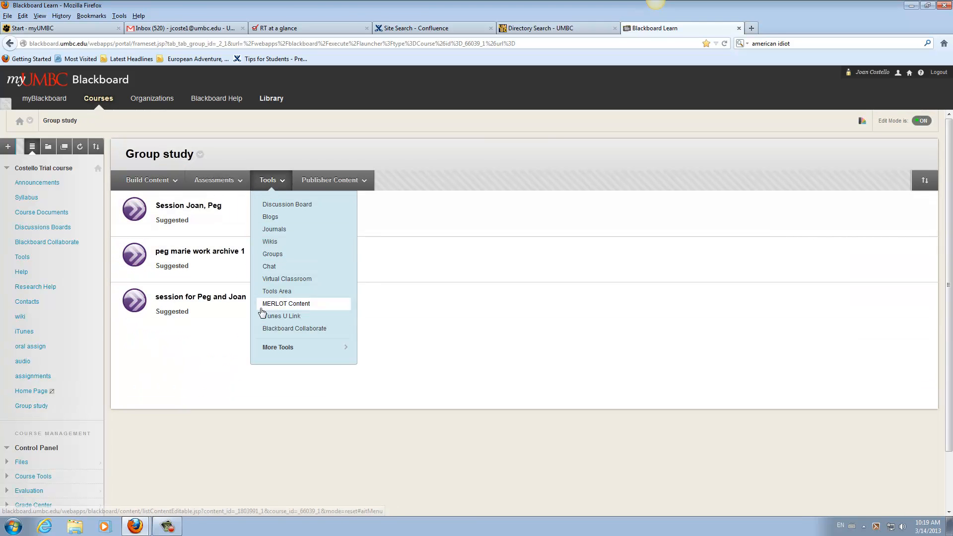
{"action": "left_click", "coordinate": [286, 304]}
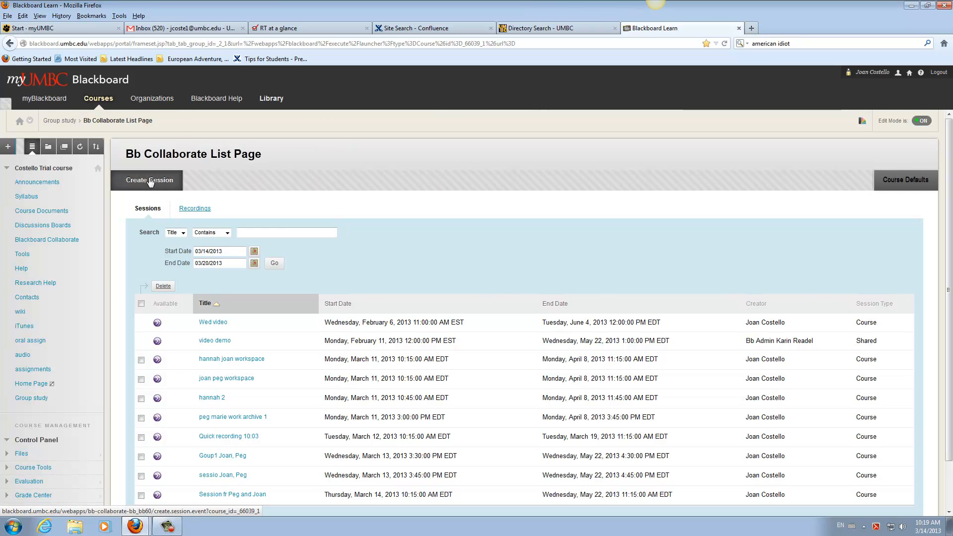
Step: Begin a new Collaborate session with the title 'session Sabina and Joan'
{"action": "left_click", "coordinate": [147, 179]}
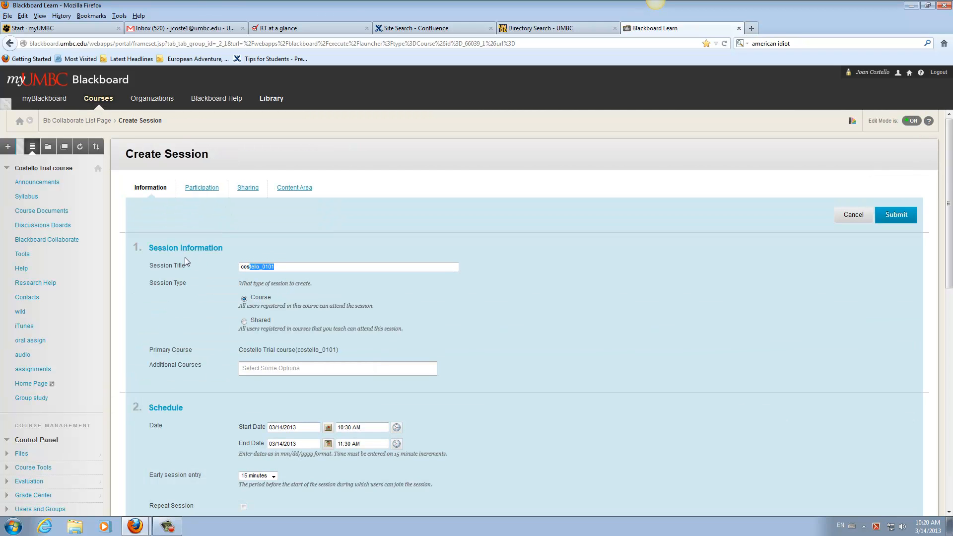
{"action": "key", "text": "Delete"}
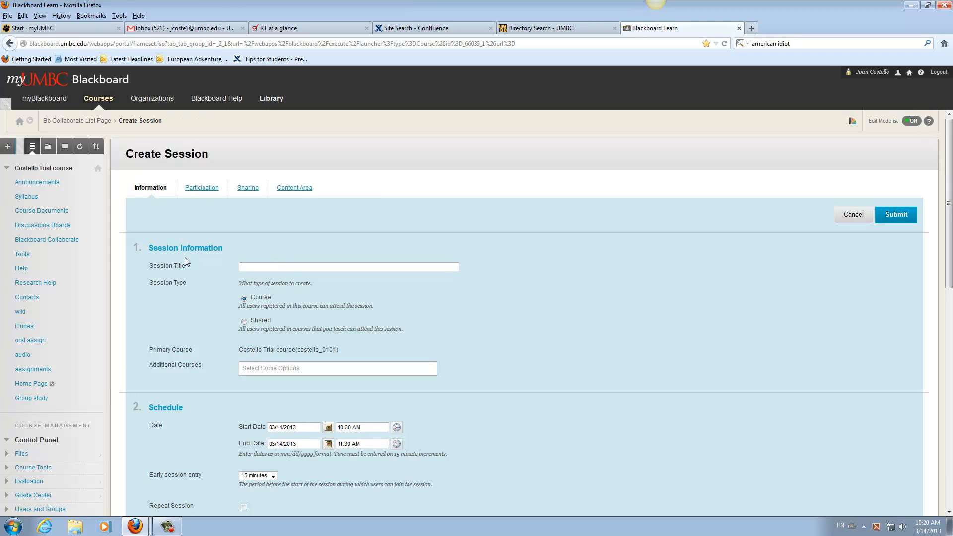
{"action": "type", "text": "sessio"}
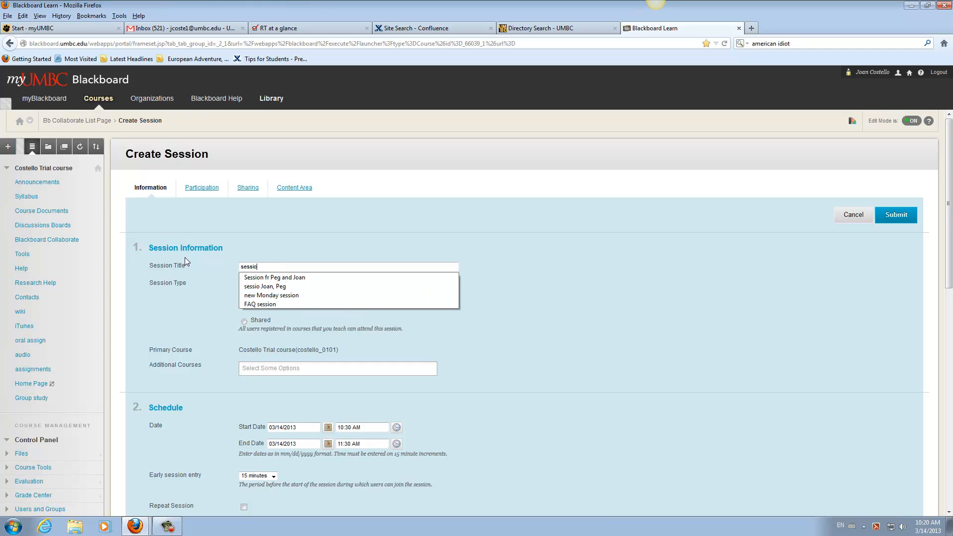
{"action": "type", "text": "session Sabina and Joan"}
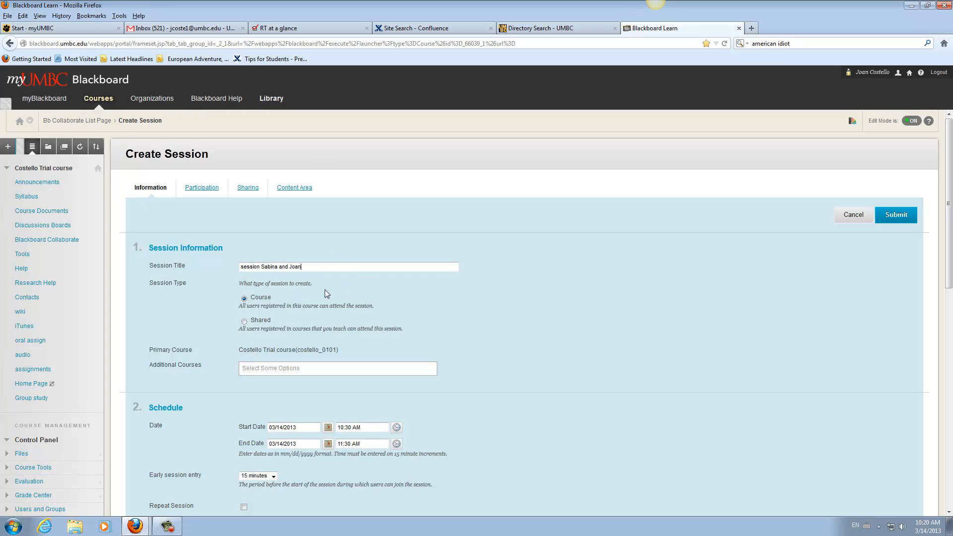
{"action": "mouse_move", "coordinate": [277, 326]}
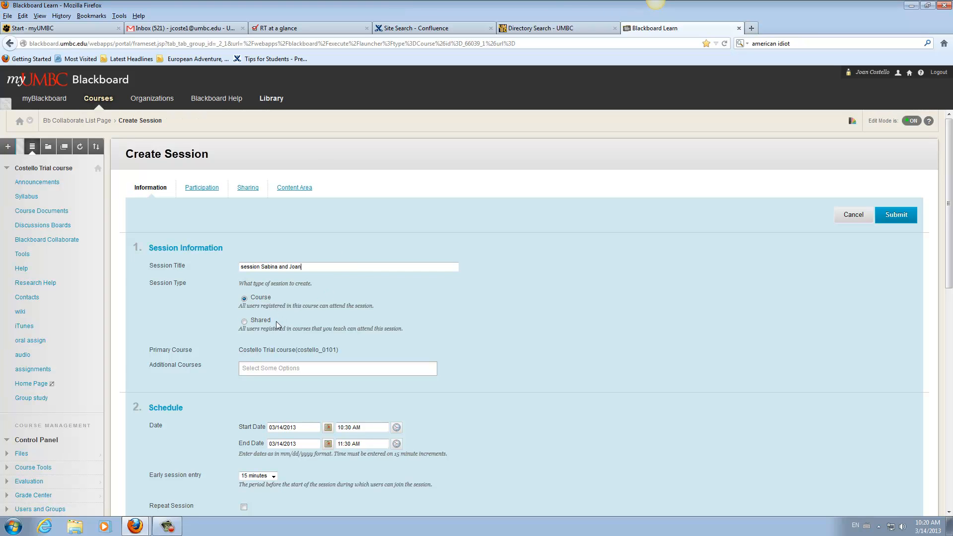
{"action": "mouse_move", "coordinate": [327, 391]}
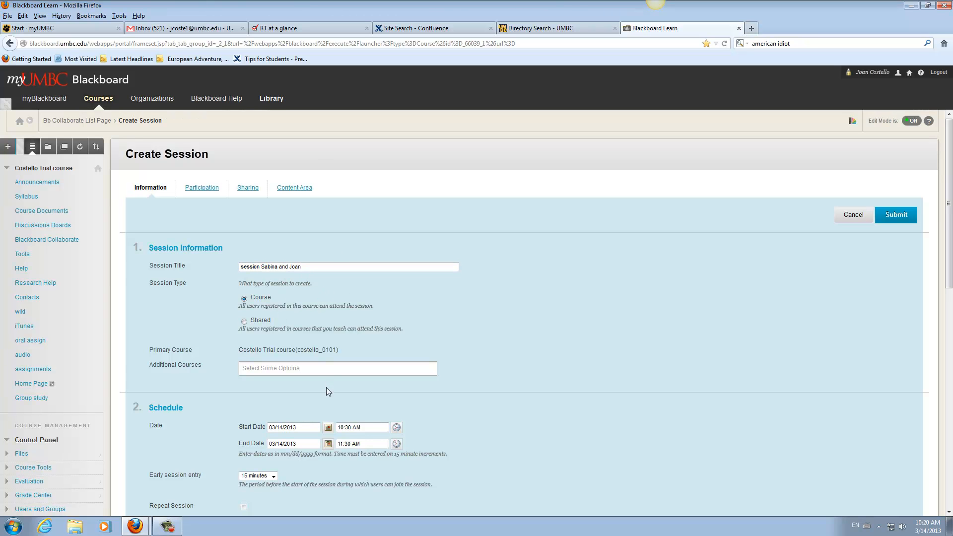
Step: Set the session's end date to May 22, 2013 in the Schedule section
{"action": "scroll", "scroll_direction": "down", "scroll_amount": 3}
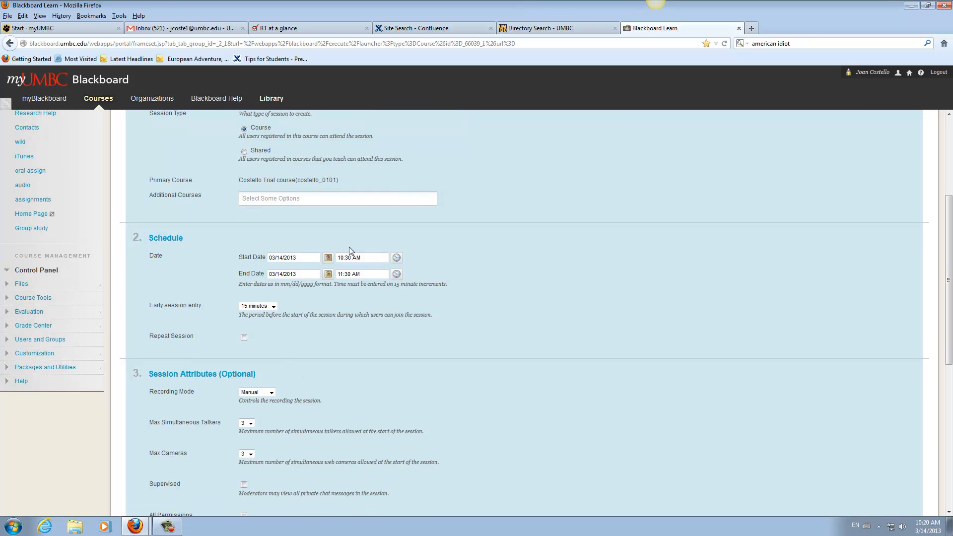
{"action": "mouse_move", "coordinate": [328, 257]}
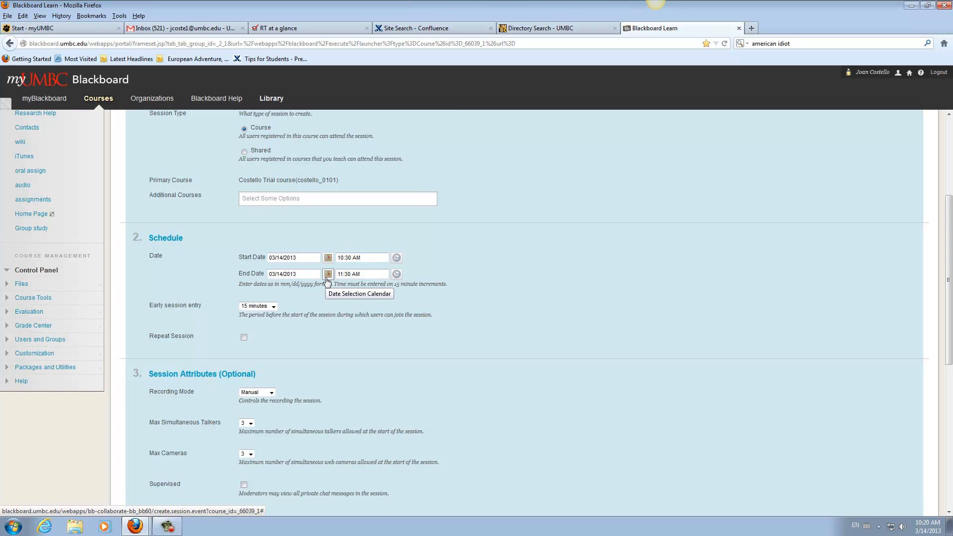
{"action": "left_click", "coordinate": [328, 274]}
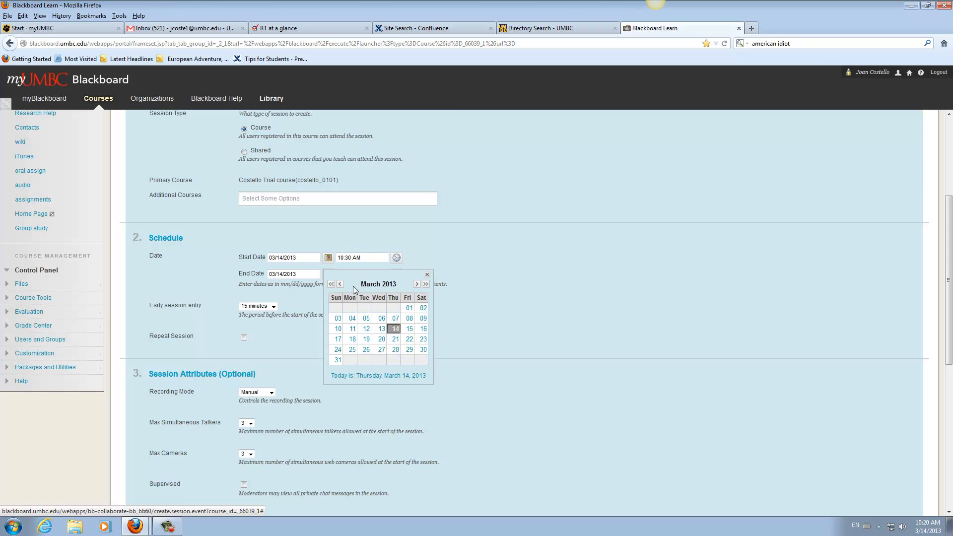
{"action": "left_click", "coordinate": [416, 284]}
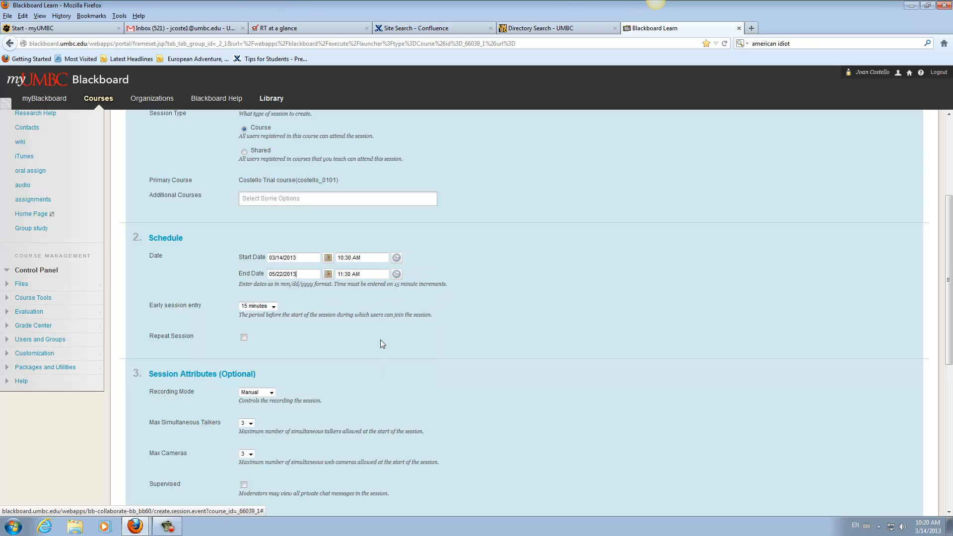
{"action": "scroll", "scroll_direction": "down", "scroll_amount": 3}
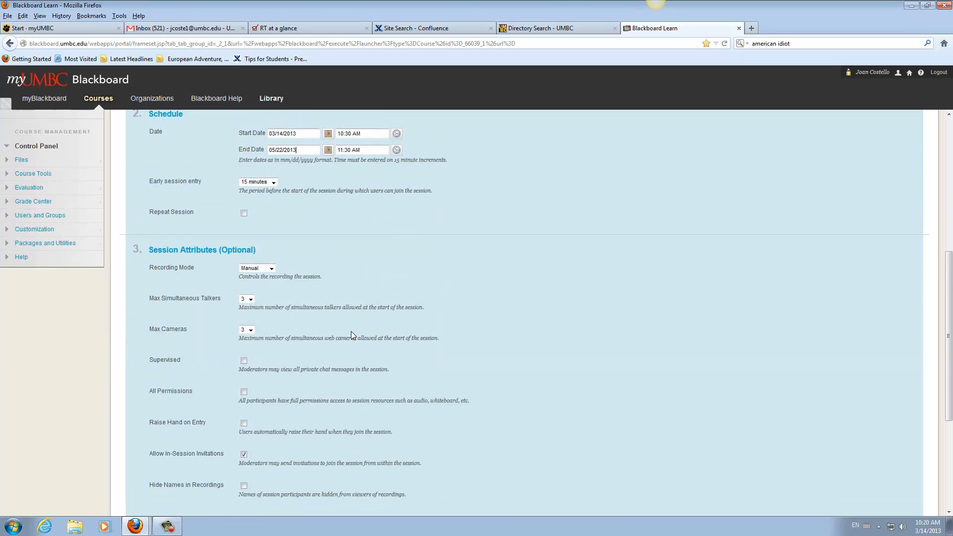
Step: Allow 5 maximum simultaneous talkers and enable All Permissions for participants
{"action": "scroll", "scroll_direction": "down", "scroll_amount": 3}
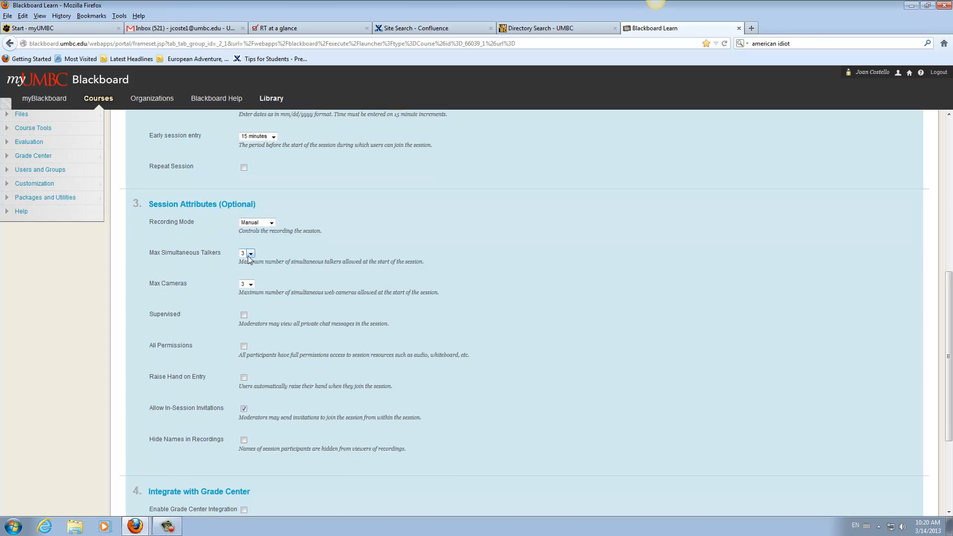
{"action": "left_click", "coordinate": [251, 253]}
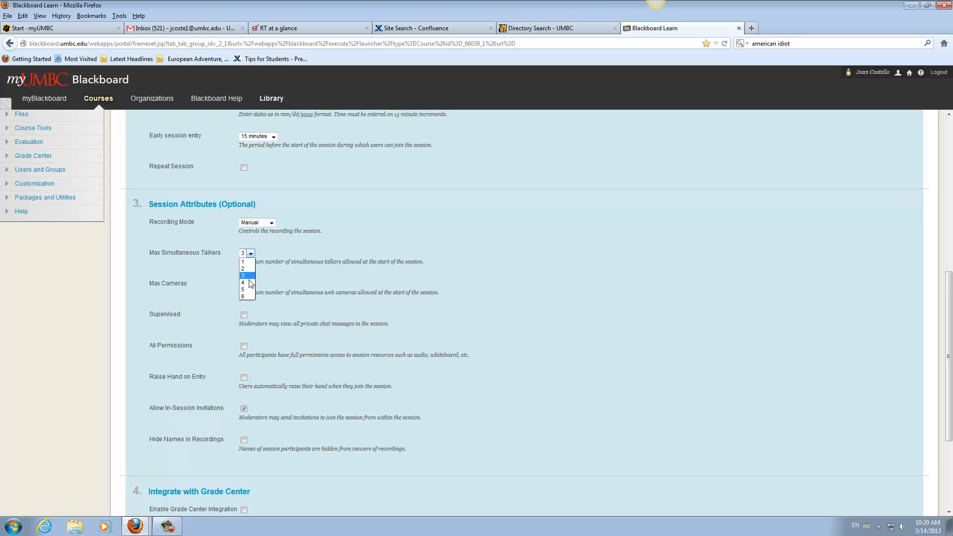
{"action": "left_click", "coordinate": [243, 290]}
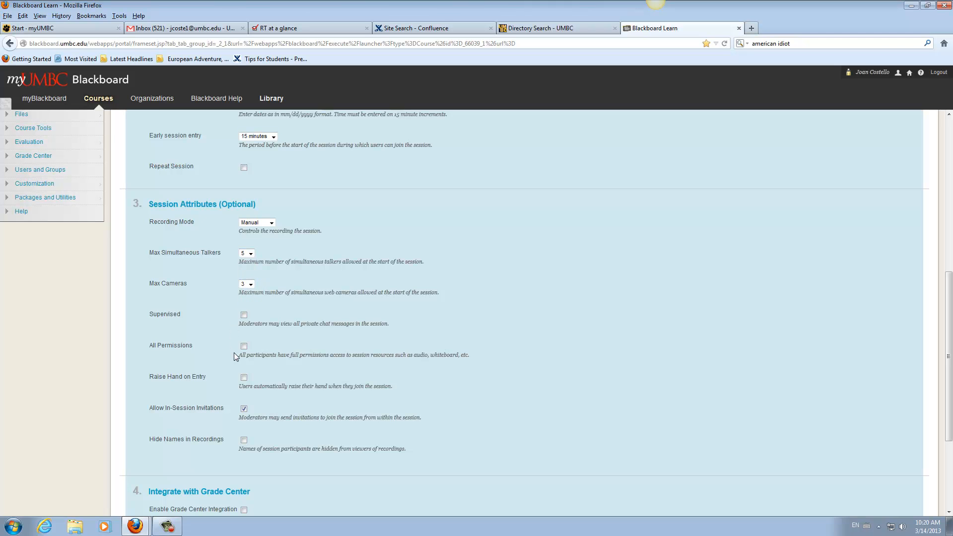
{"action": "left_click", "coordinate": [244, 345]}
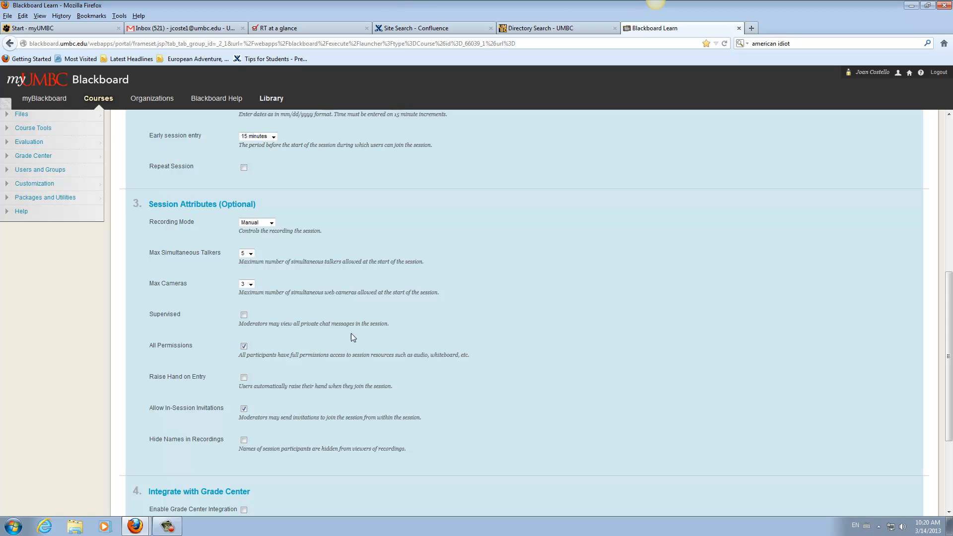
{"action": "mouse_move", "coordinate": [475, 364]}
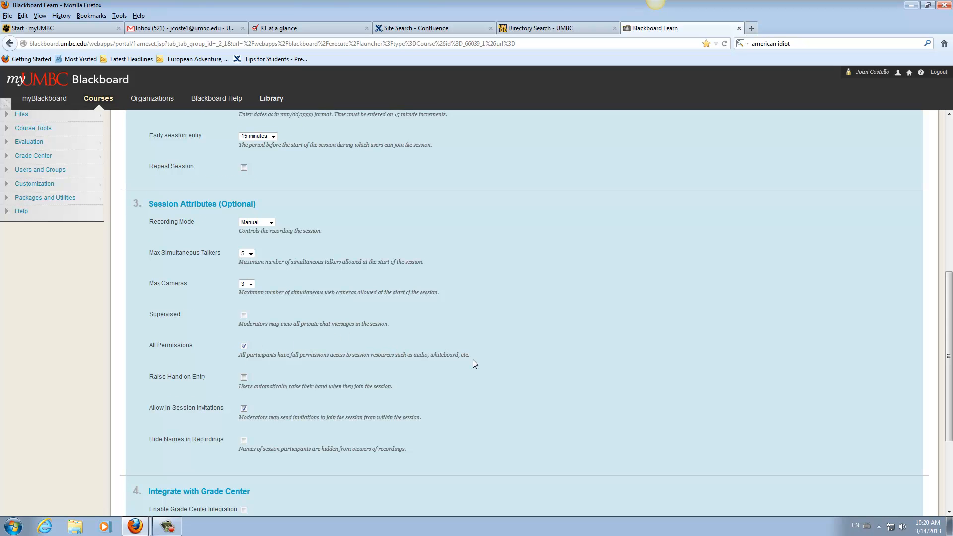
{"action": "scroll", "scroll_direction": "down", "scroll_amount": 3}
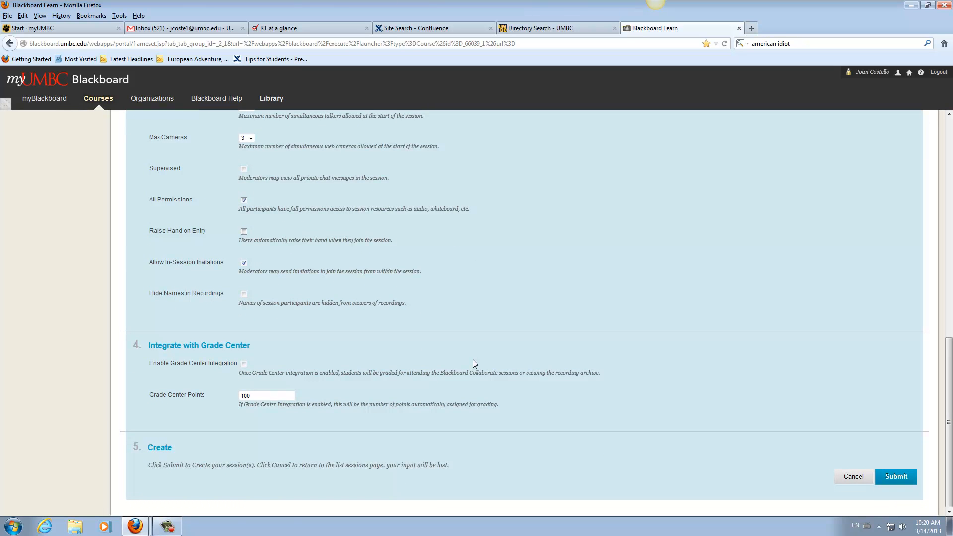
{"action": "scroll", "scroll_direction": "up", "scroll_amount": 3}
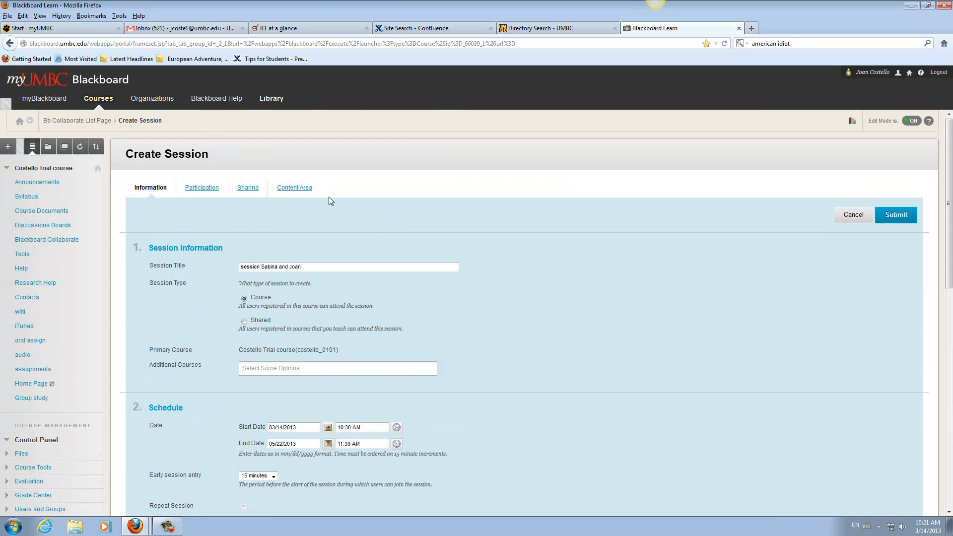
Step: On Participation, restrict who may join and add Sabina Foisor as a moderator
{"action": "left_click", "coordinate": [201, 188]}
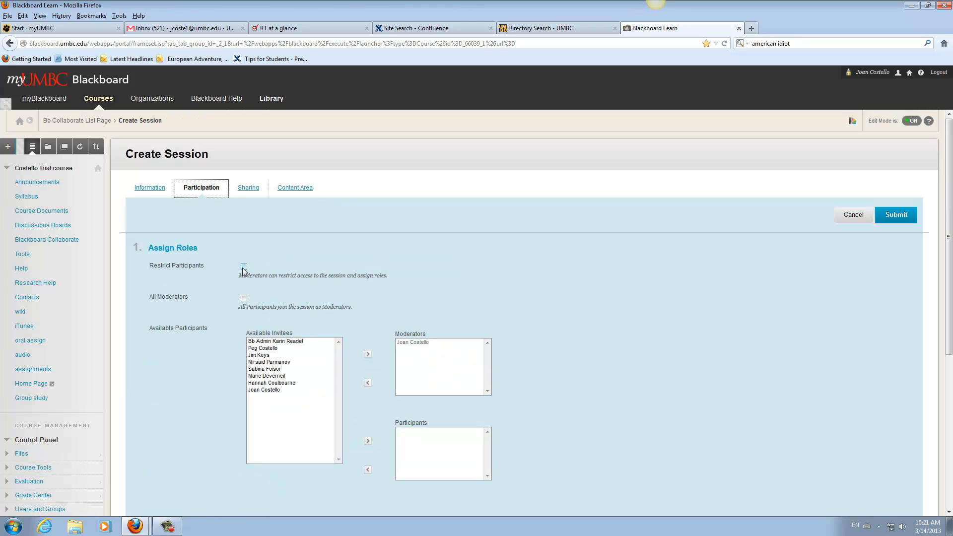
{"action": "left_click", "coordinate": [245, 266]}
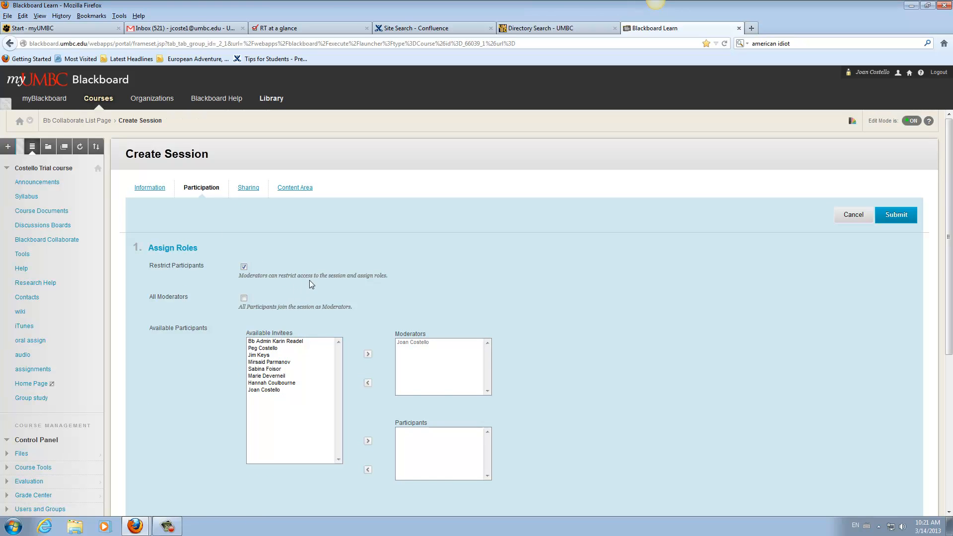
{"action": "mouse_move", "coordinate": [367, 287]}
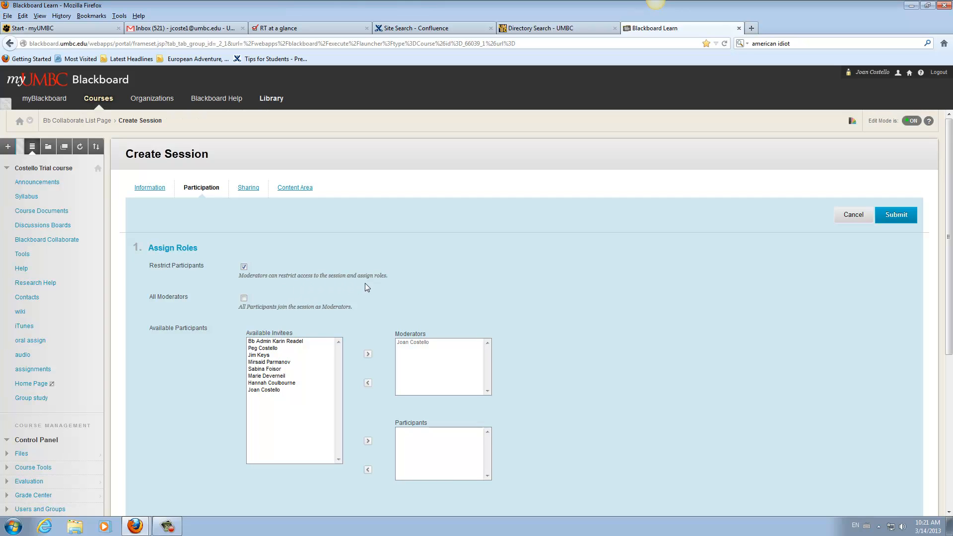
{"action": "mouse_move", "coordinate": [260, 354]}
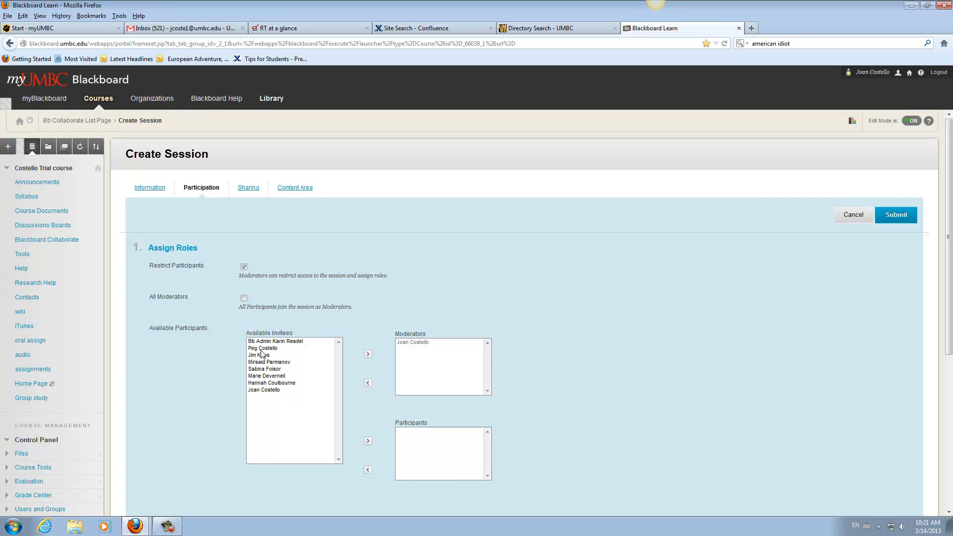
{"action": "mouse_move", "coordinate": [274, 390]}
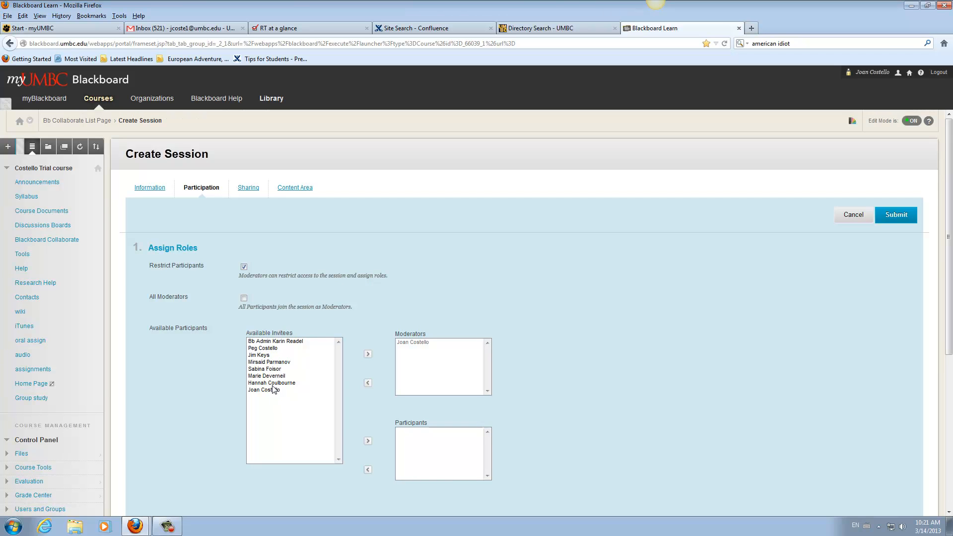
{"action": "left_click", "coordinate": [264, 370]}
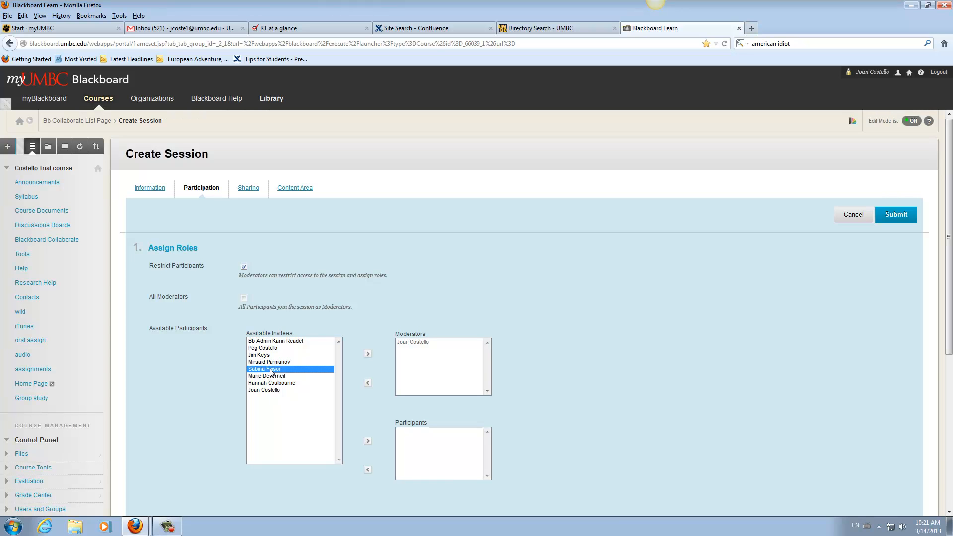
{"action": "left_click", "coordinate": [368, 354]}
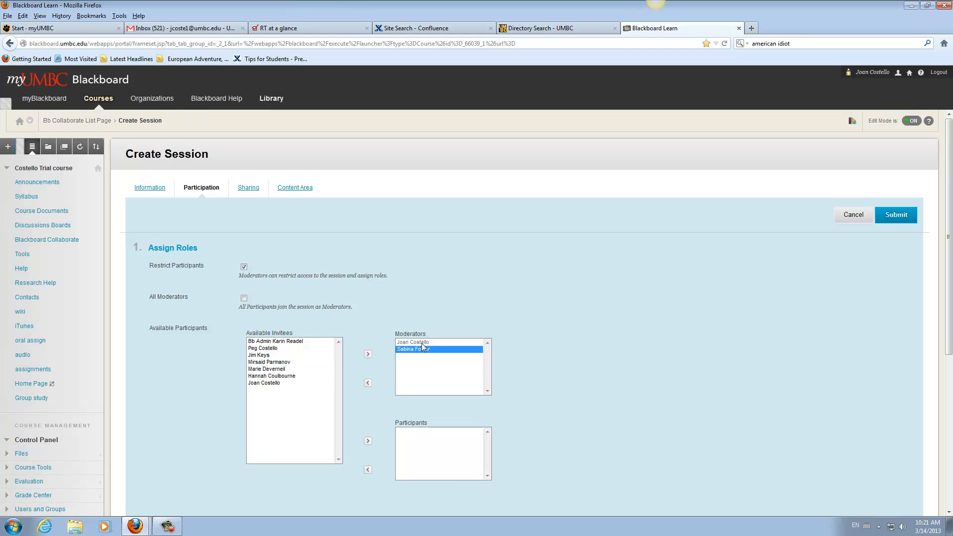
{"action": "scroll", "scroll_direction": "down", "scroll_amount": 3}
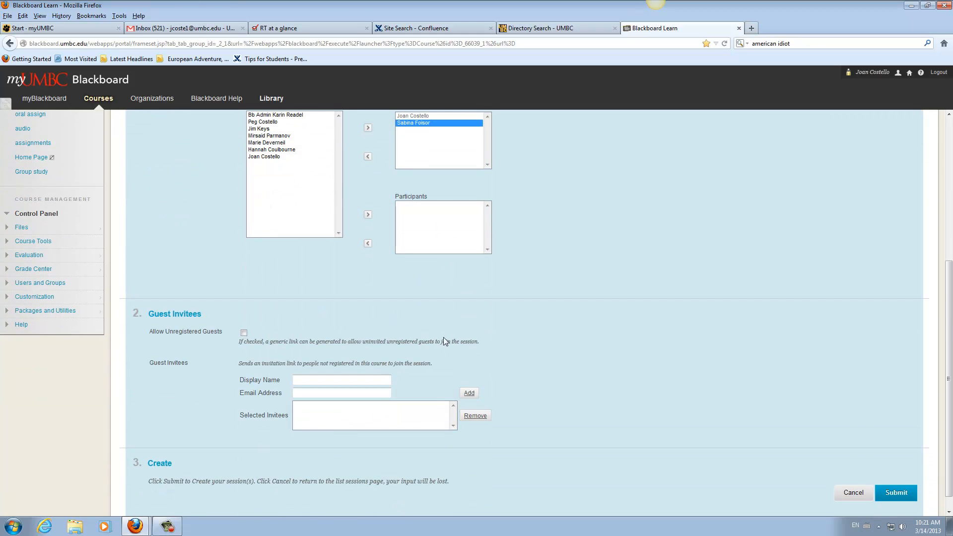
{"action": "scroll", "scroll_direction": "down", "scroll_amount": 3}
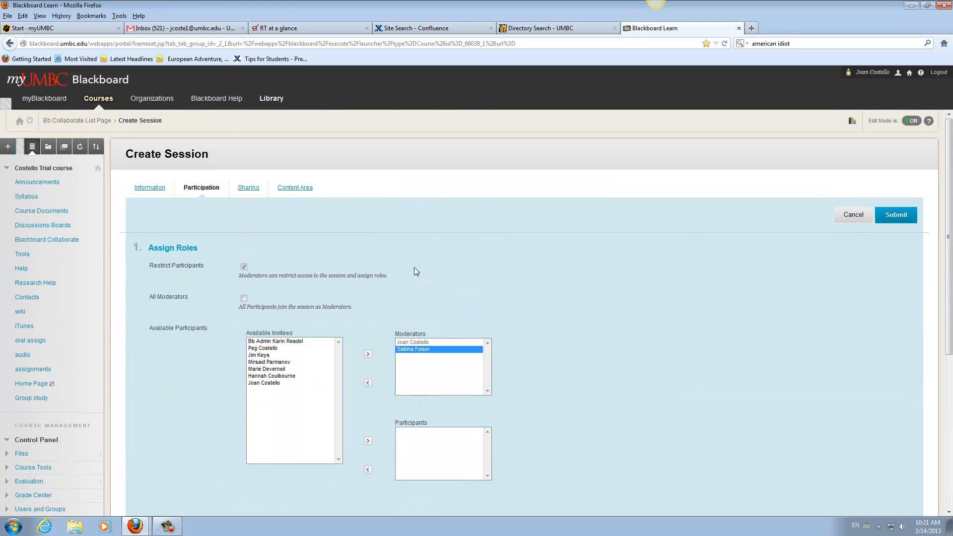
{"action": "left_click", "coordinate": [247, 188]}
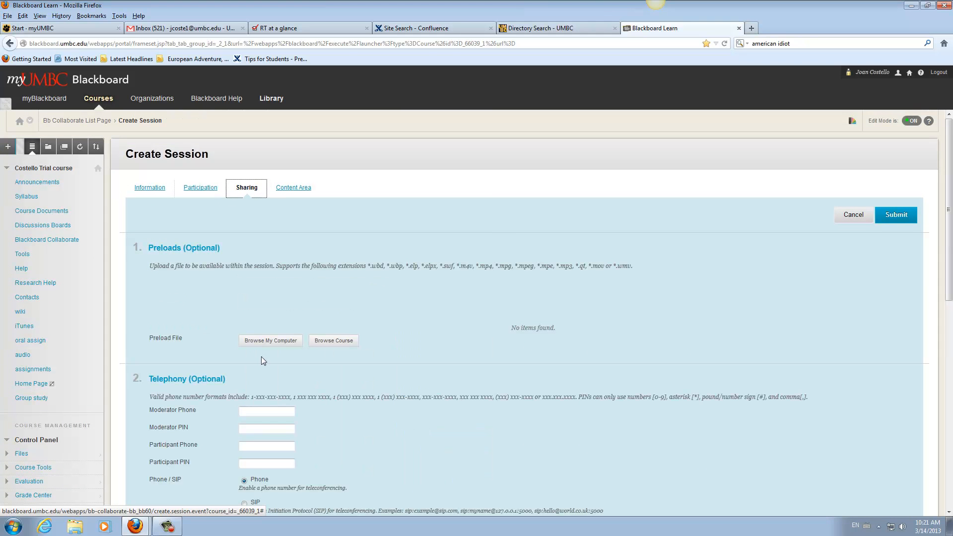
{"action": "mouse_move", "coordinate": [285, 190]}
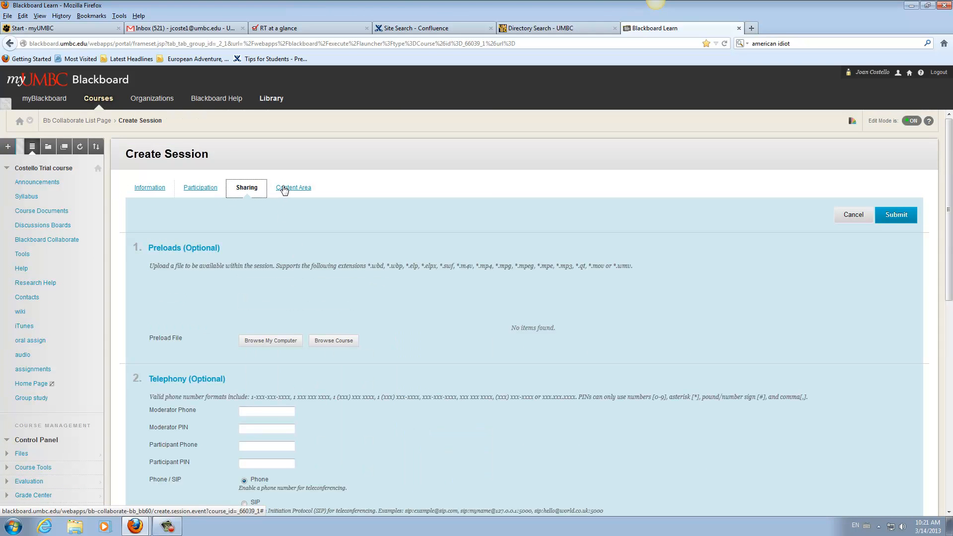
Step: Name the content item 'session Sabina and Joan' and tick the Group study area
{"action": "left_click", "coordinate": [293, 187]}
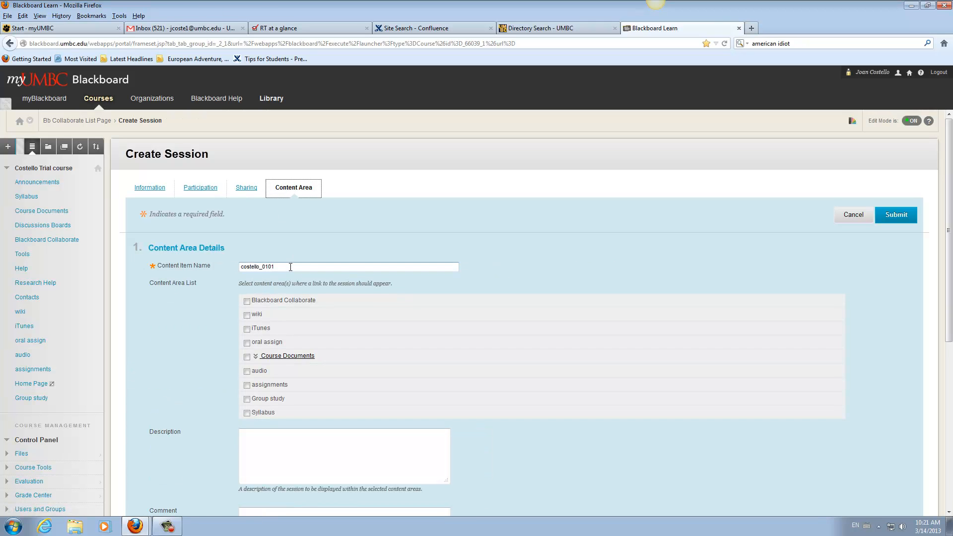
{"action": "type", "text": "session Sabina and"}
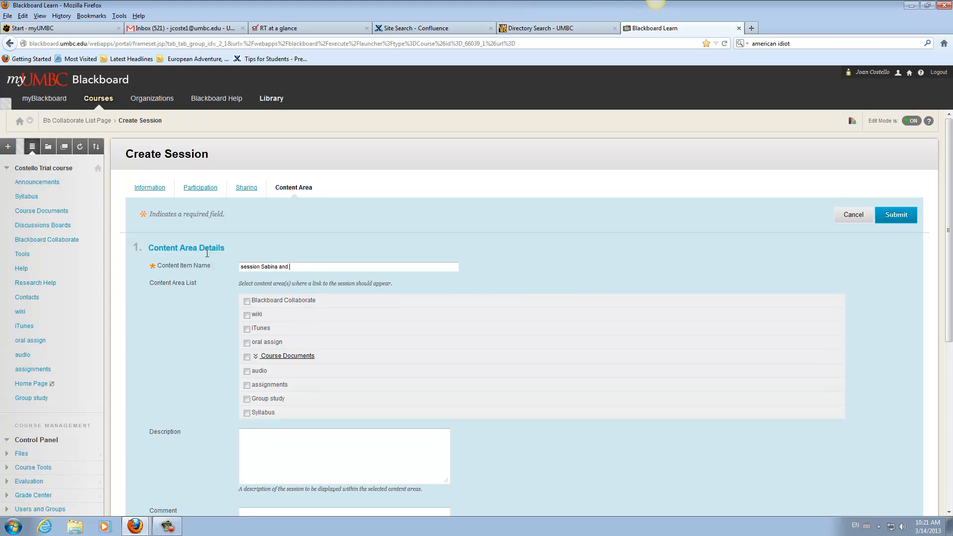
{"action": "type", "text": "Joan"}
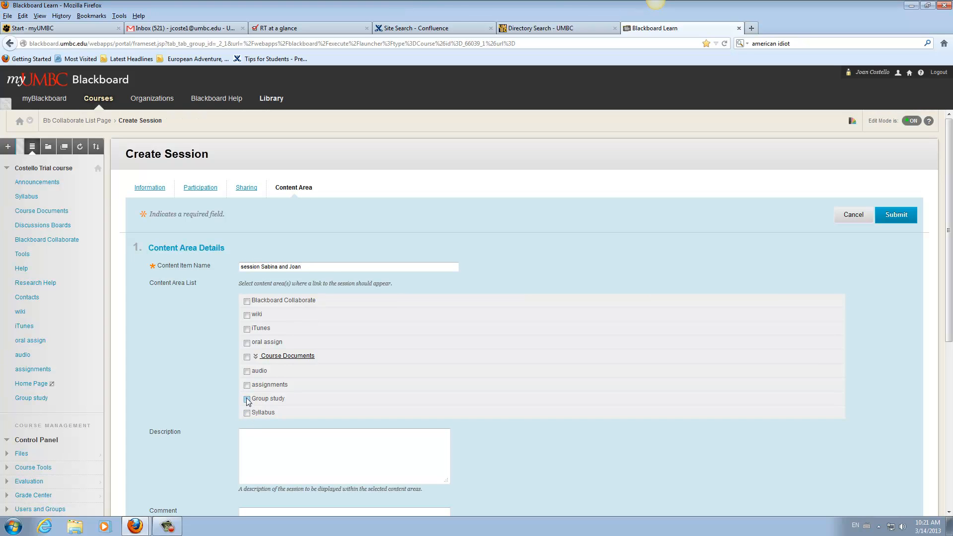
{"action": "left_click", "coordinate": [246, 398]}
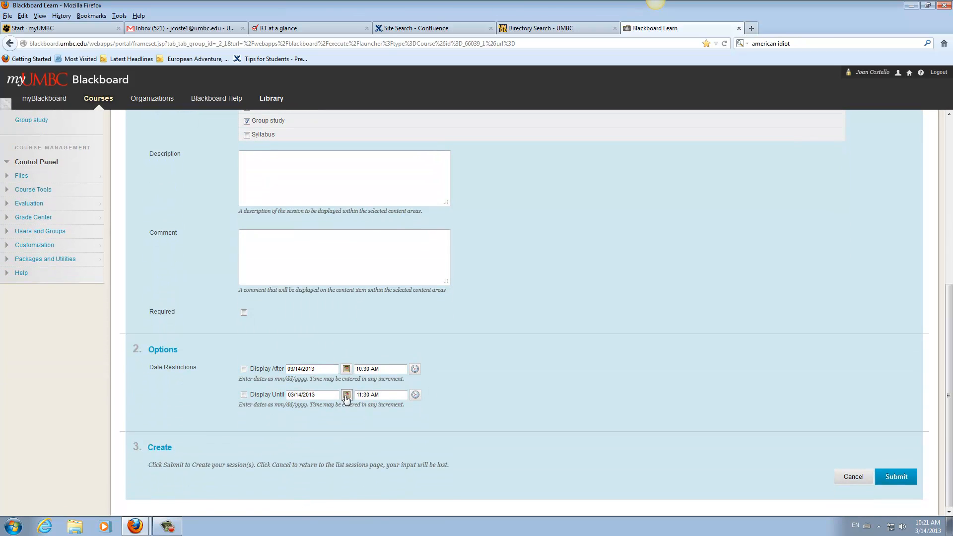
Step: Set Display Until to May 22, 2013 and submit the new session
{"action": "left_click", "coordinate": [346, 395]}
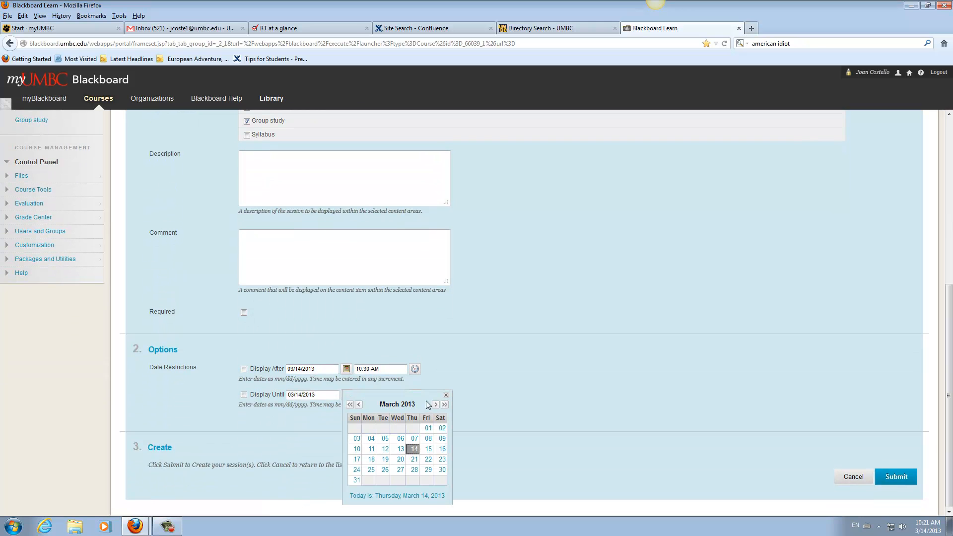
{"action": "left_click", "coordinate": [435, 405]}
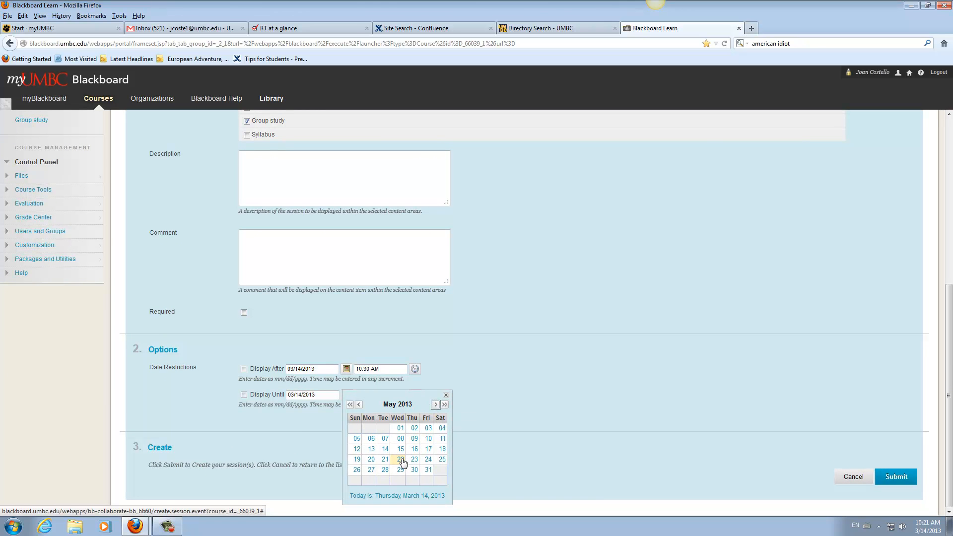
{"action": "left_click", "coordinate": [400, 460]}
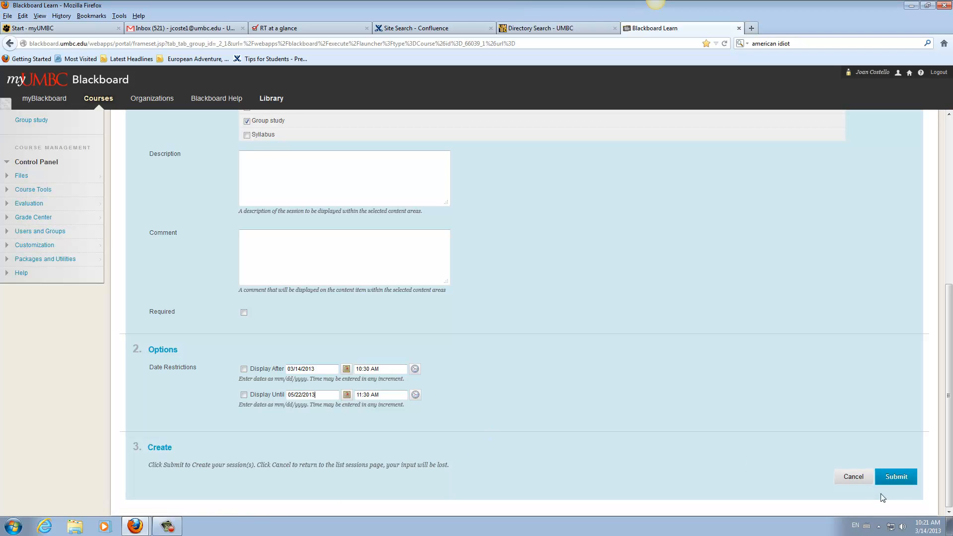
{"action": "left_click", "coordinate": [896, 476]}
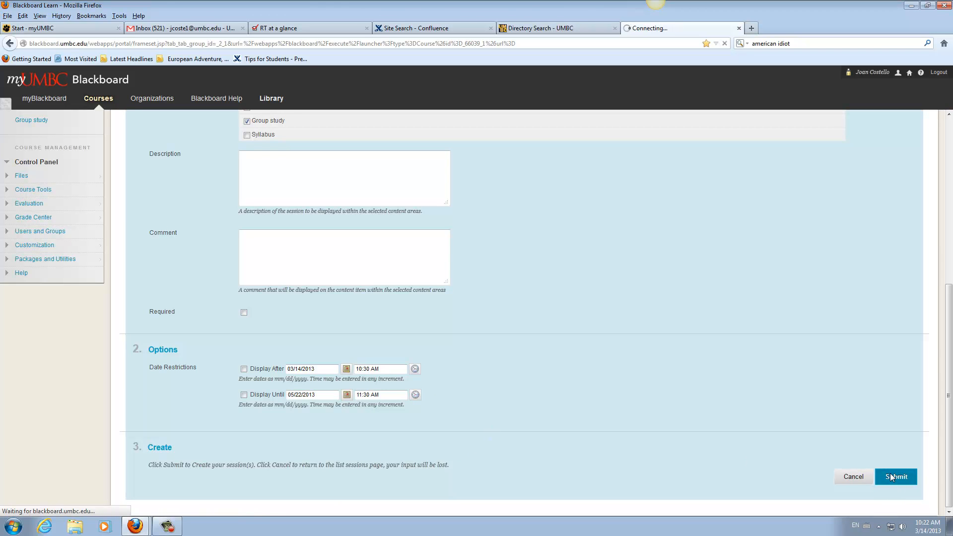
Step: After the session is created, head to the Group study content area
{"action": "left_click", "coordinate": [896, 477]}
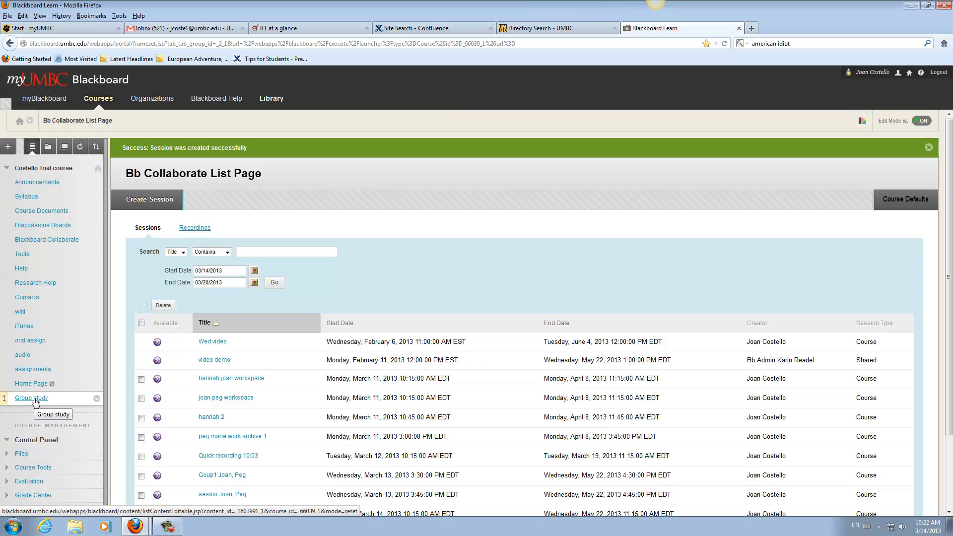
{"action": "left_click", "coordinate": [31, 397]}
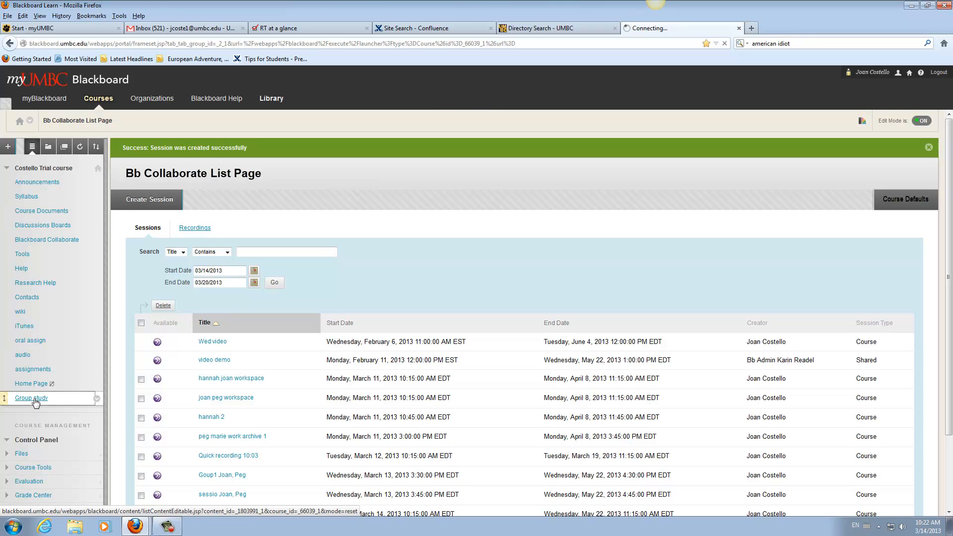
Step: Confirm 'session Sabina and Joan' appears in Group study, then return to the Collaborate list
{"action": "left_click", "coordinate": [31, 398]}
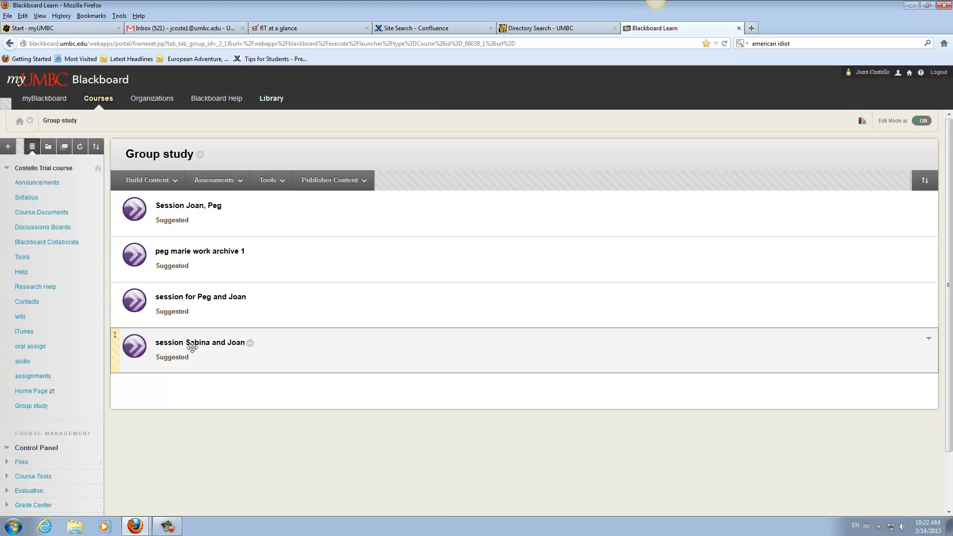
{"action": "mouse_move", "coordinate": [188, 347]}
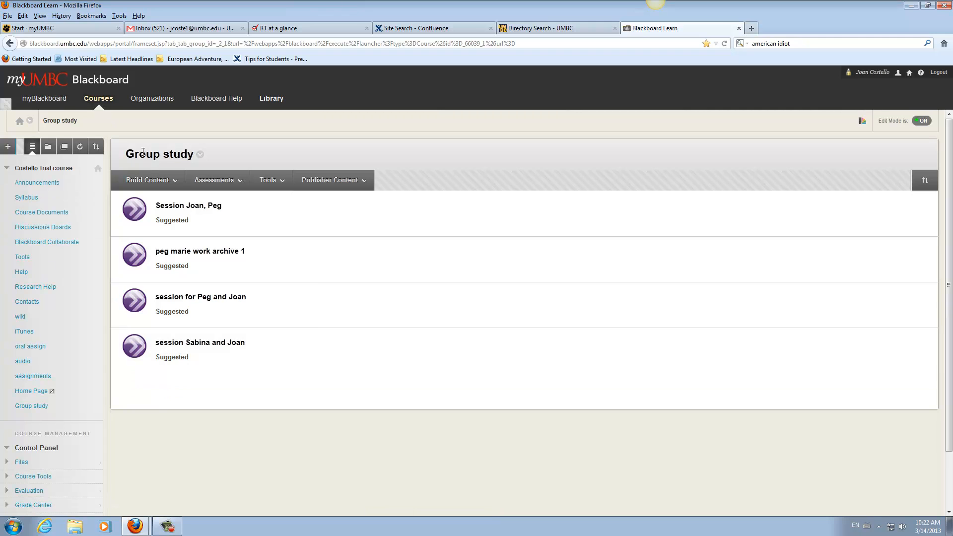
{"action": "mouse_move", "coordinate": [222, 389]}
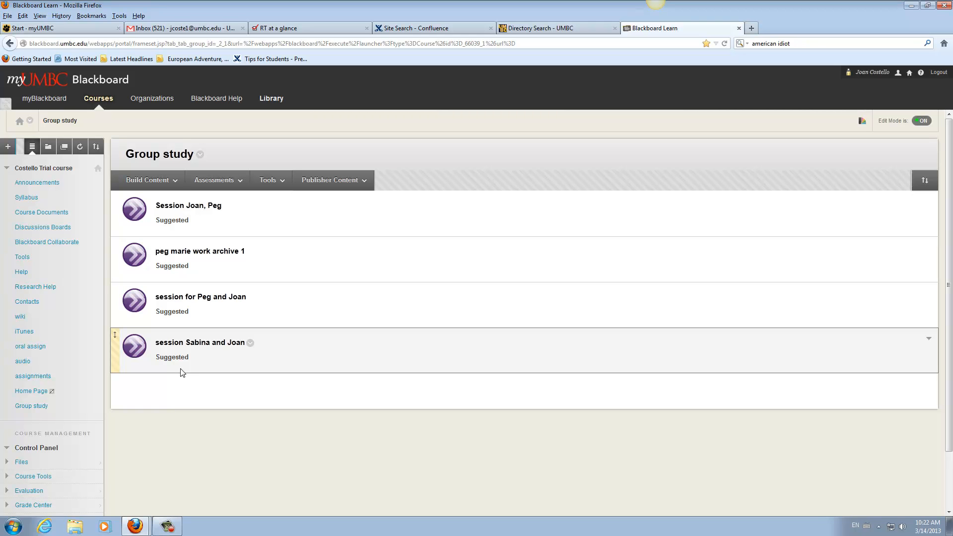
{"action": "mouse_move", "coordinate": [185, 340]}
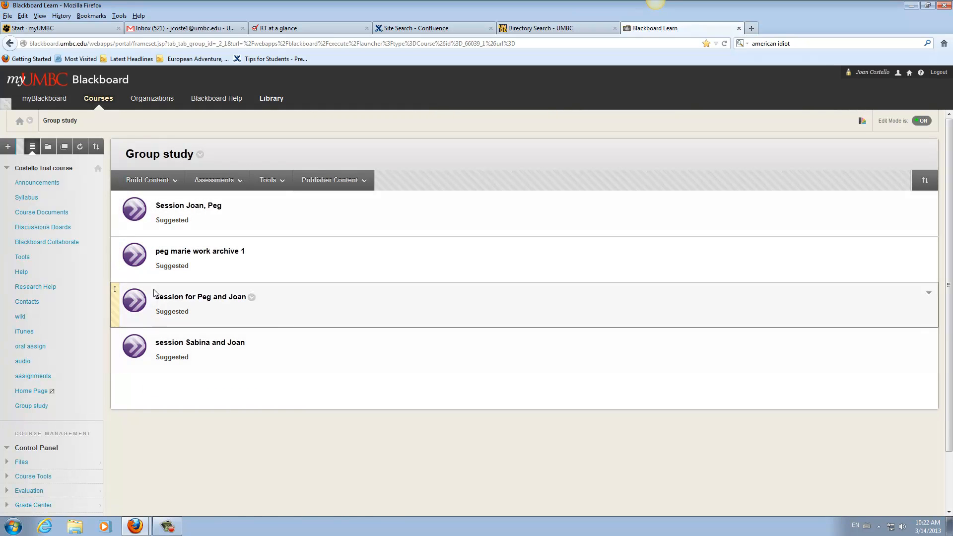
{"action": "left_click", "coordinate": [271, 180]}
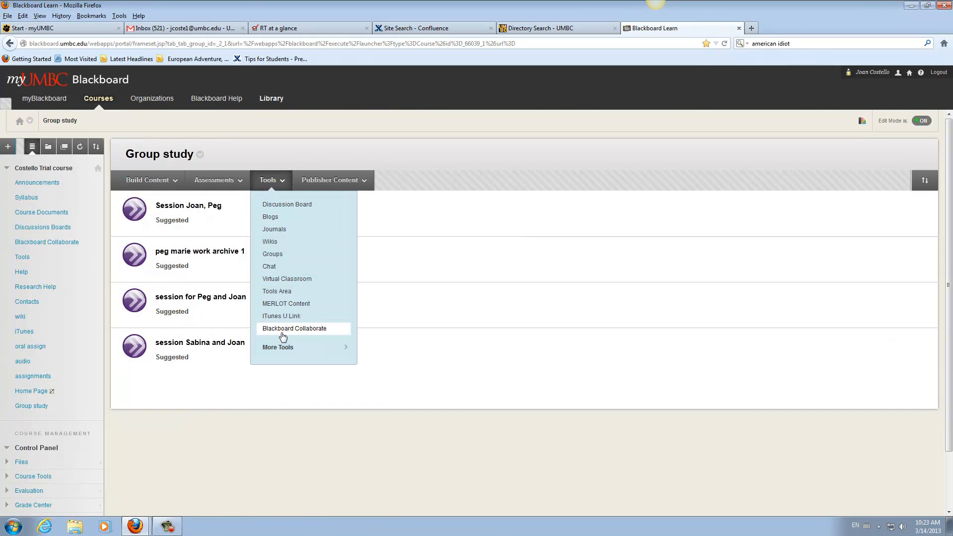
{"action": "left_click", "coordinate": [294, 328]}
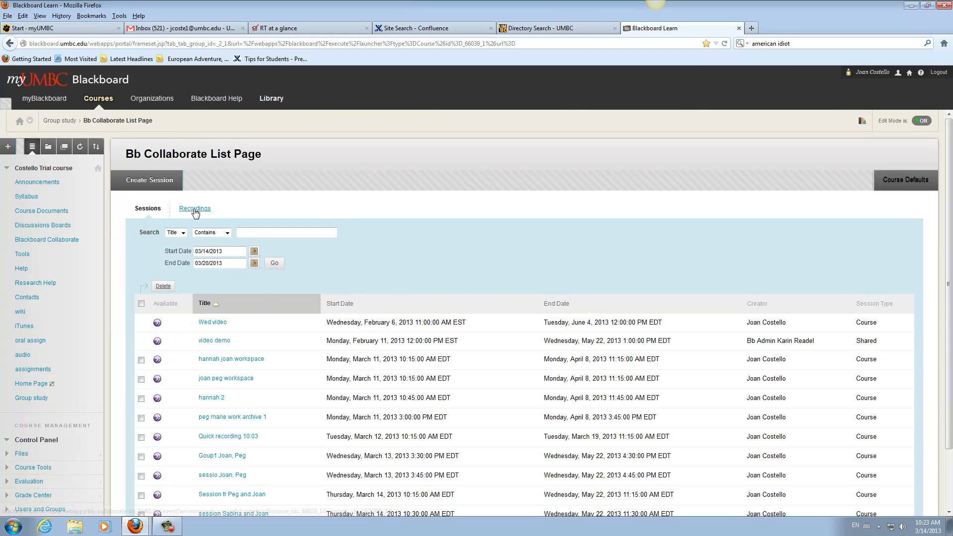
Step: Show Recordings and open the actions menu for Quick recording 10:03 recording 2
{"action": "left_click", "coordinate": [195, 209]}
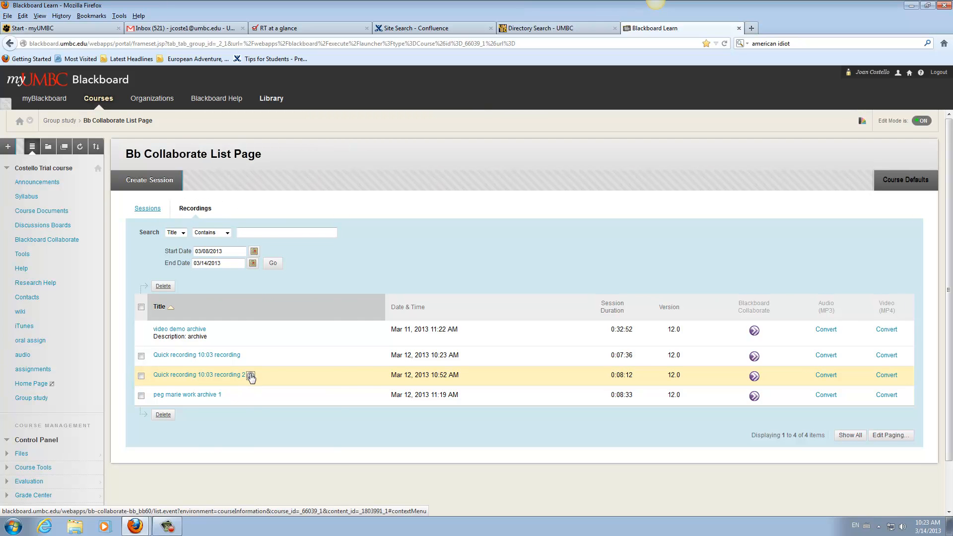
{"action": "left_click", "coordinate": [250, 375]}
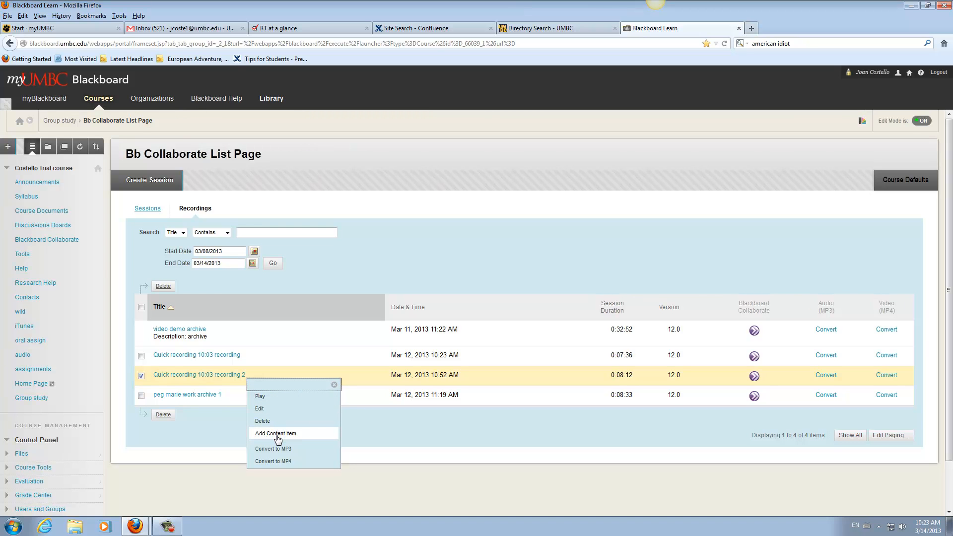
{"action": "mouse_move", "coordinate": [275, 433]}
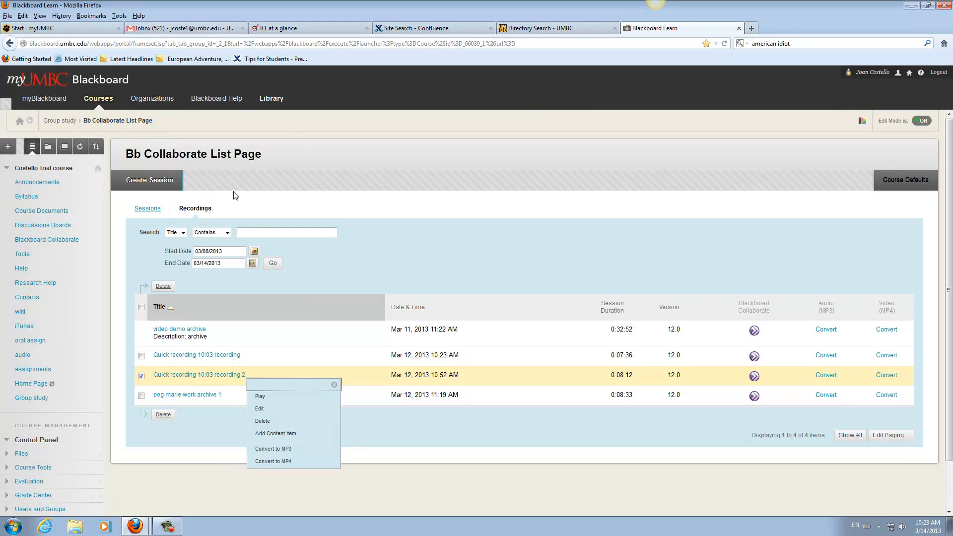
{"action": "mouse_move", "coordinate": [171, 207]}
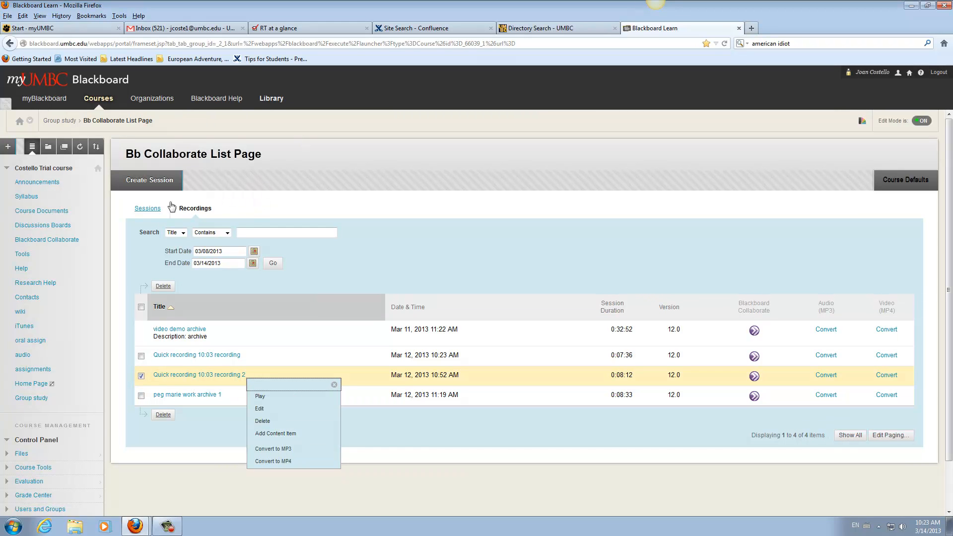
{"action": "mouse_move", "coordinate": [259, 408]}
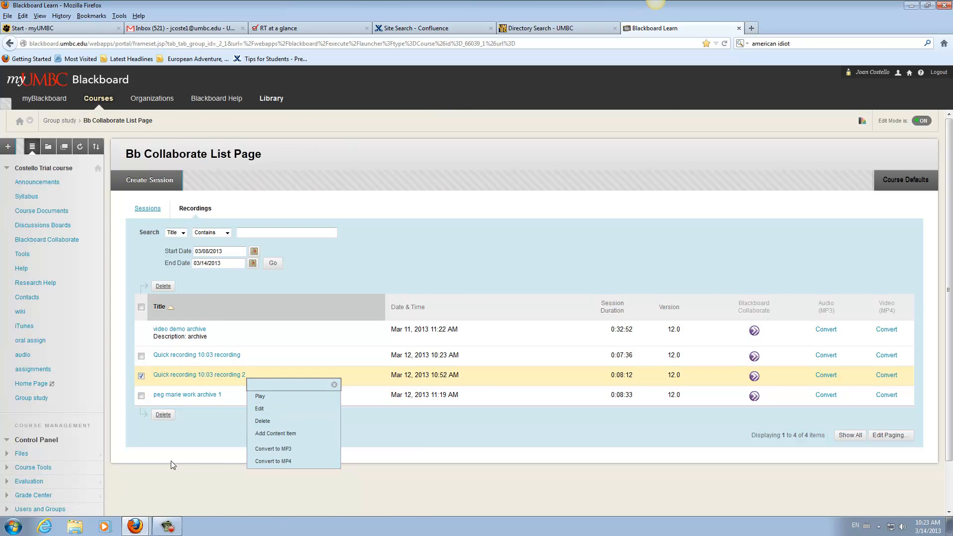
{"action": "mouse_move", "coordinate": [200, 462]}
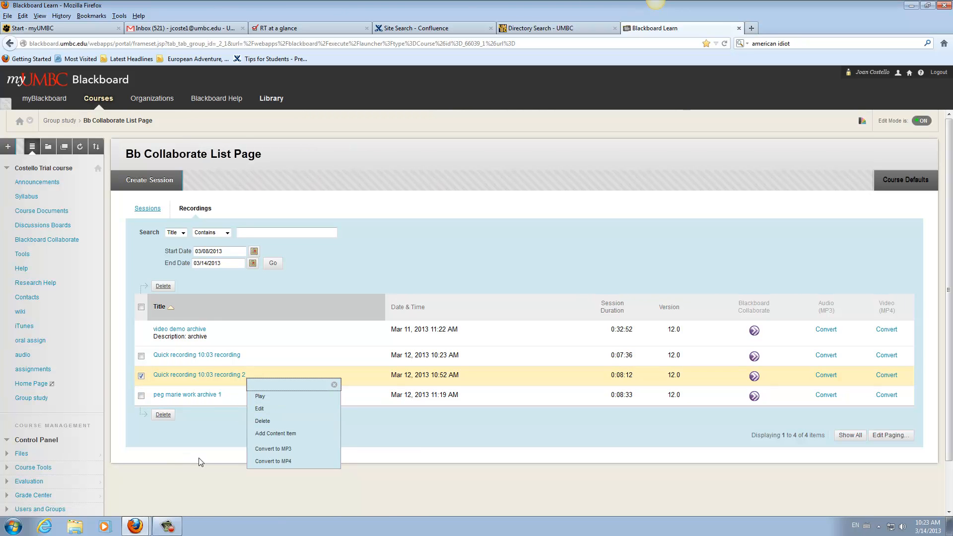
{"action": "mouse_move", "coordinate": [259, 409]}
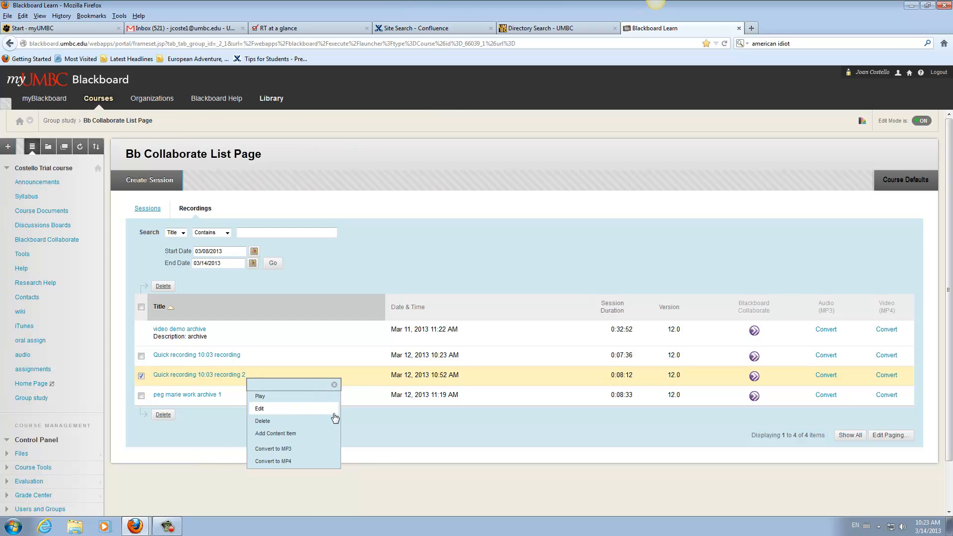